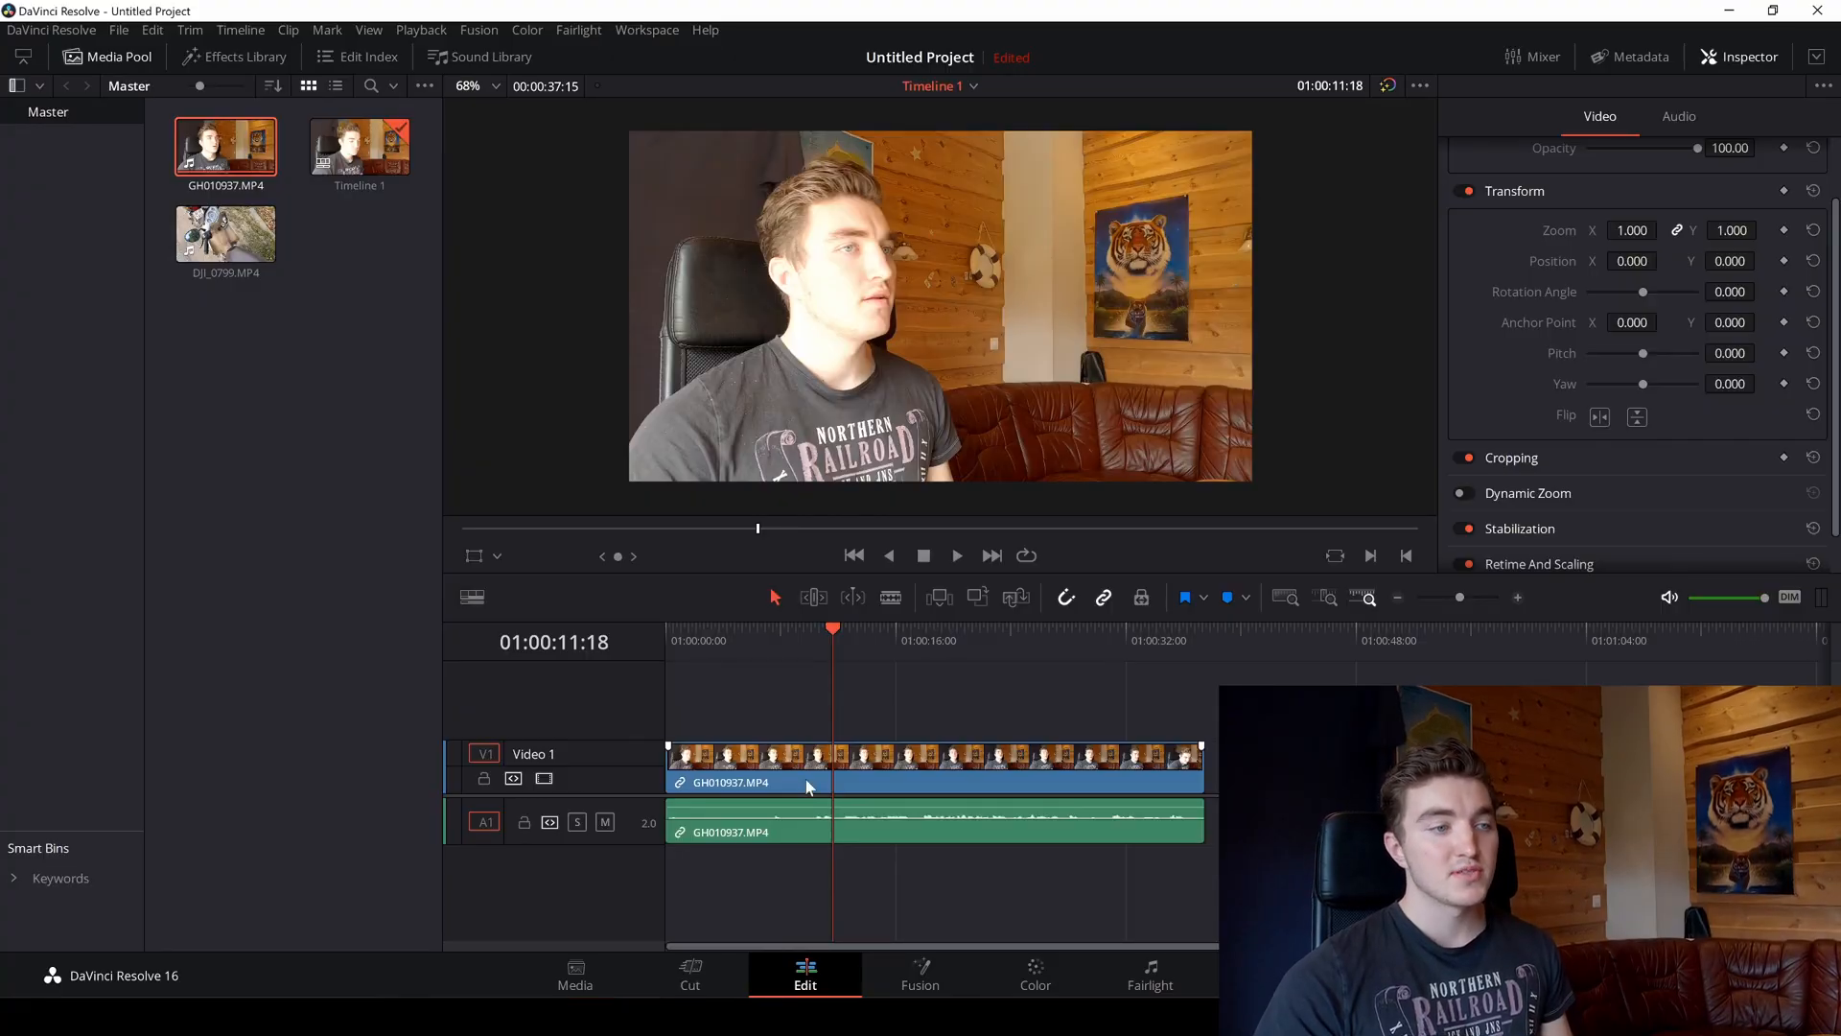
Split the GH010937.MP4 clip into two pieces at about 01:00:11
left_click(856, 630)
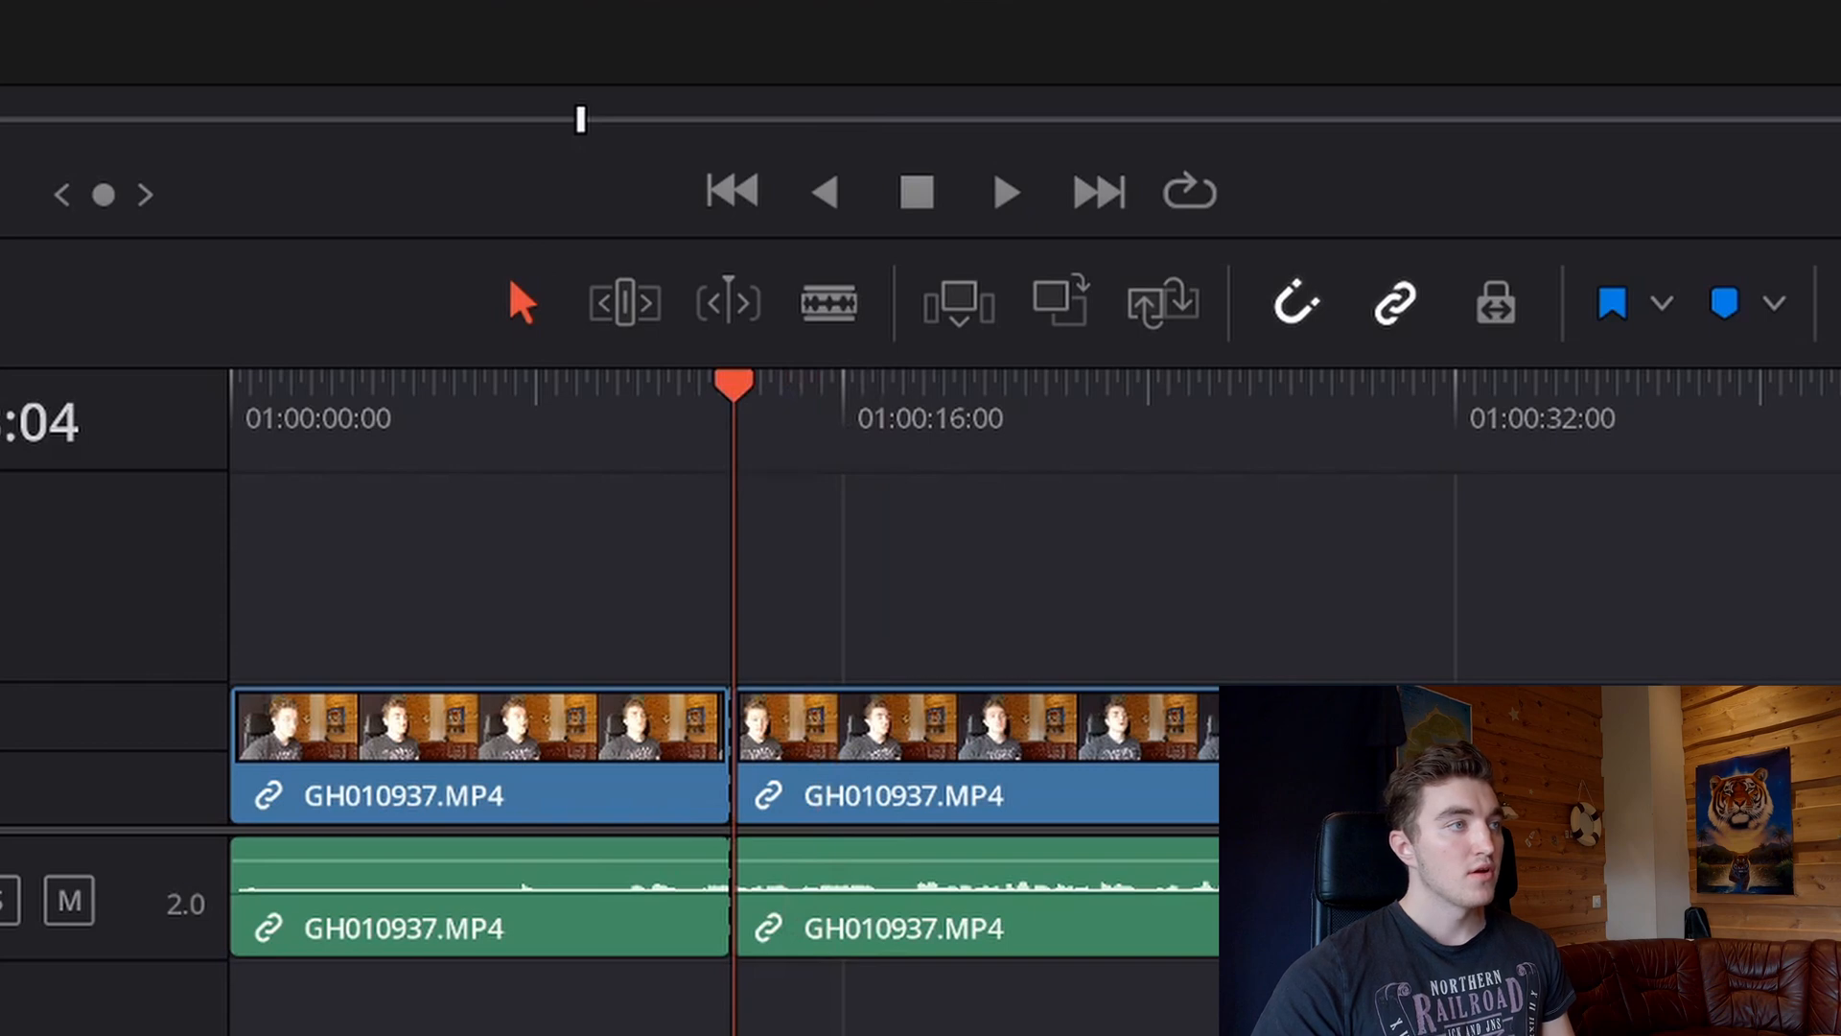
Bring up the Timeline menu's editing commands to rejoin the two pieces
left_click(583, 19)
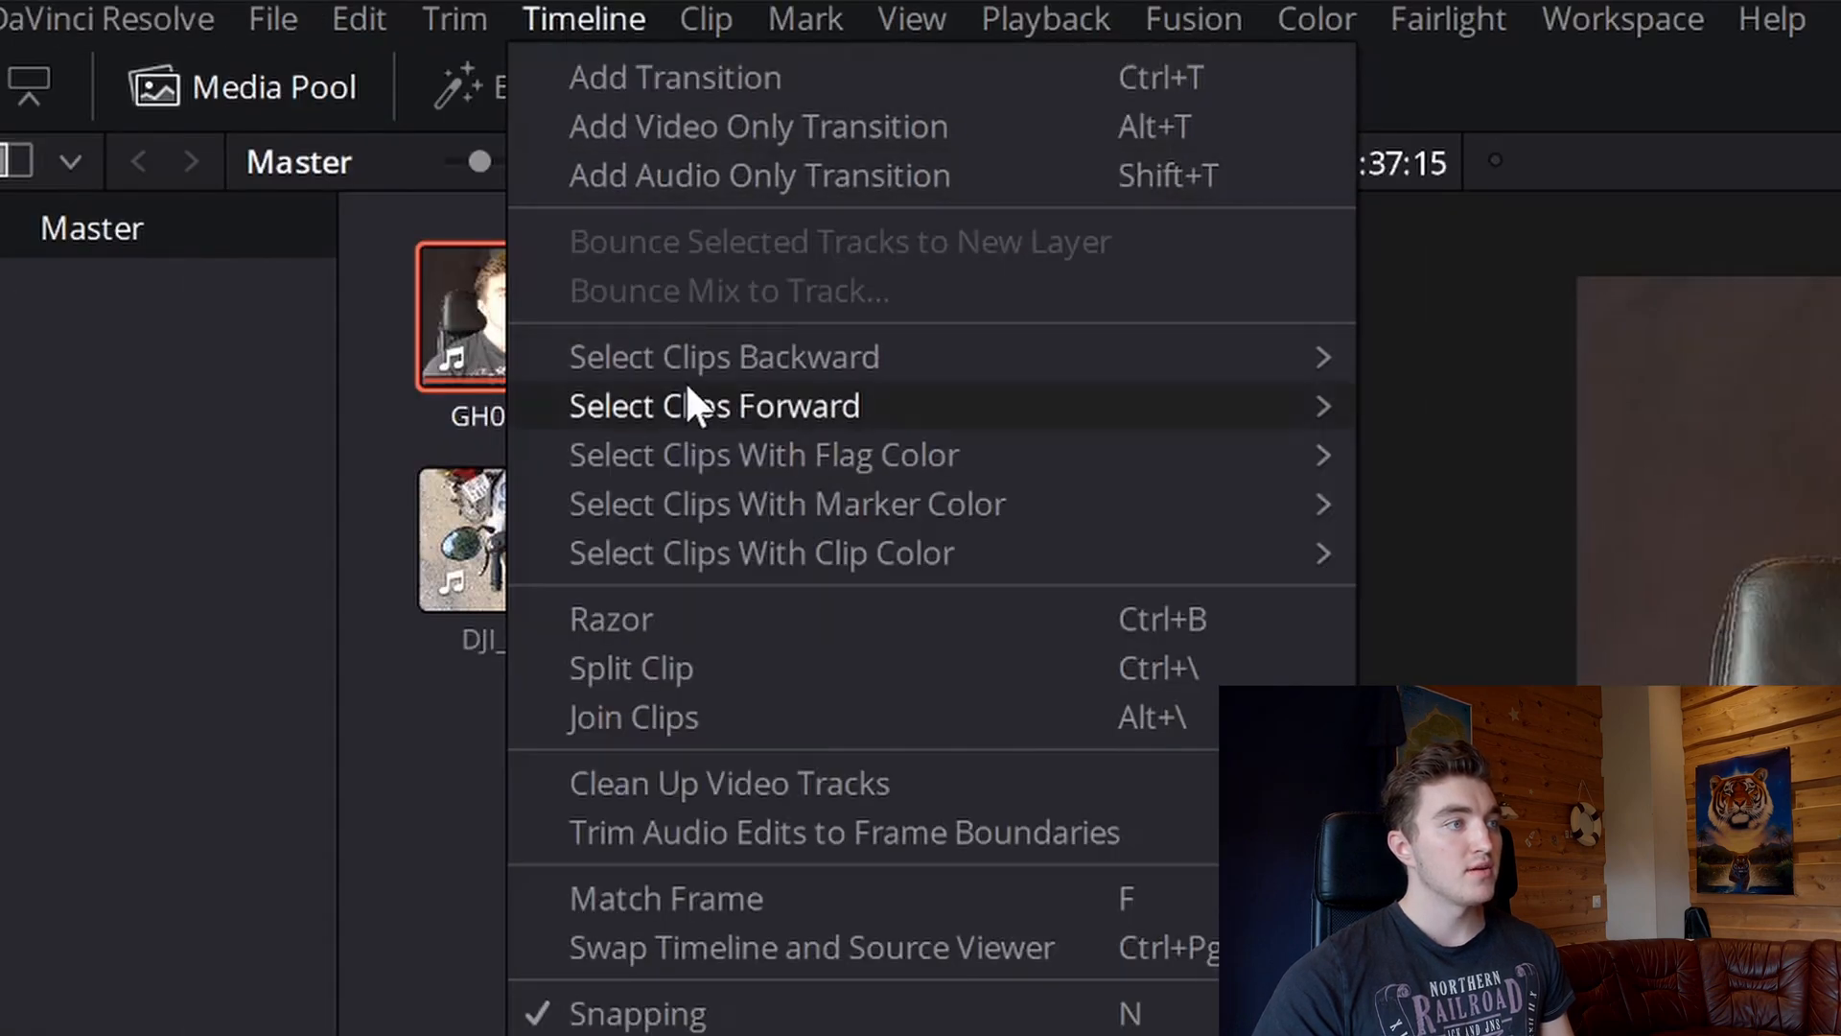
mouse_move(888, 729)
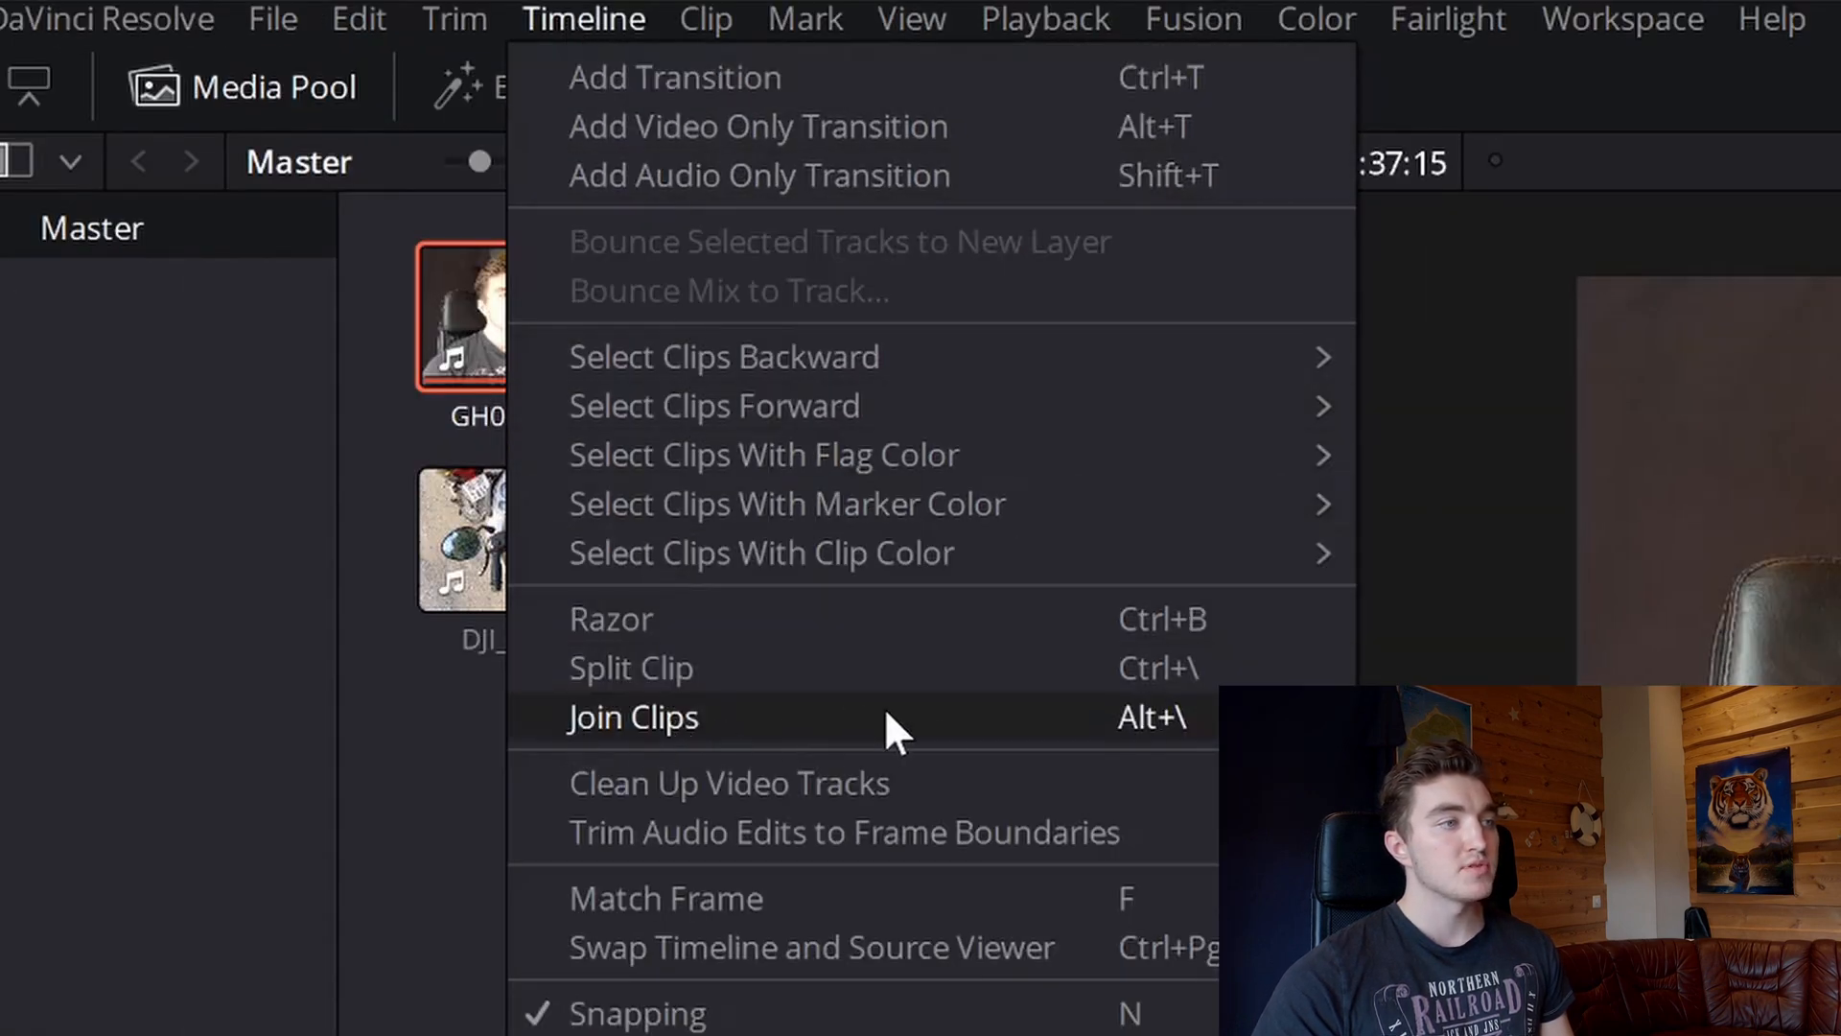
mouse_move(1122, 761)
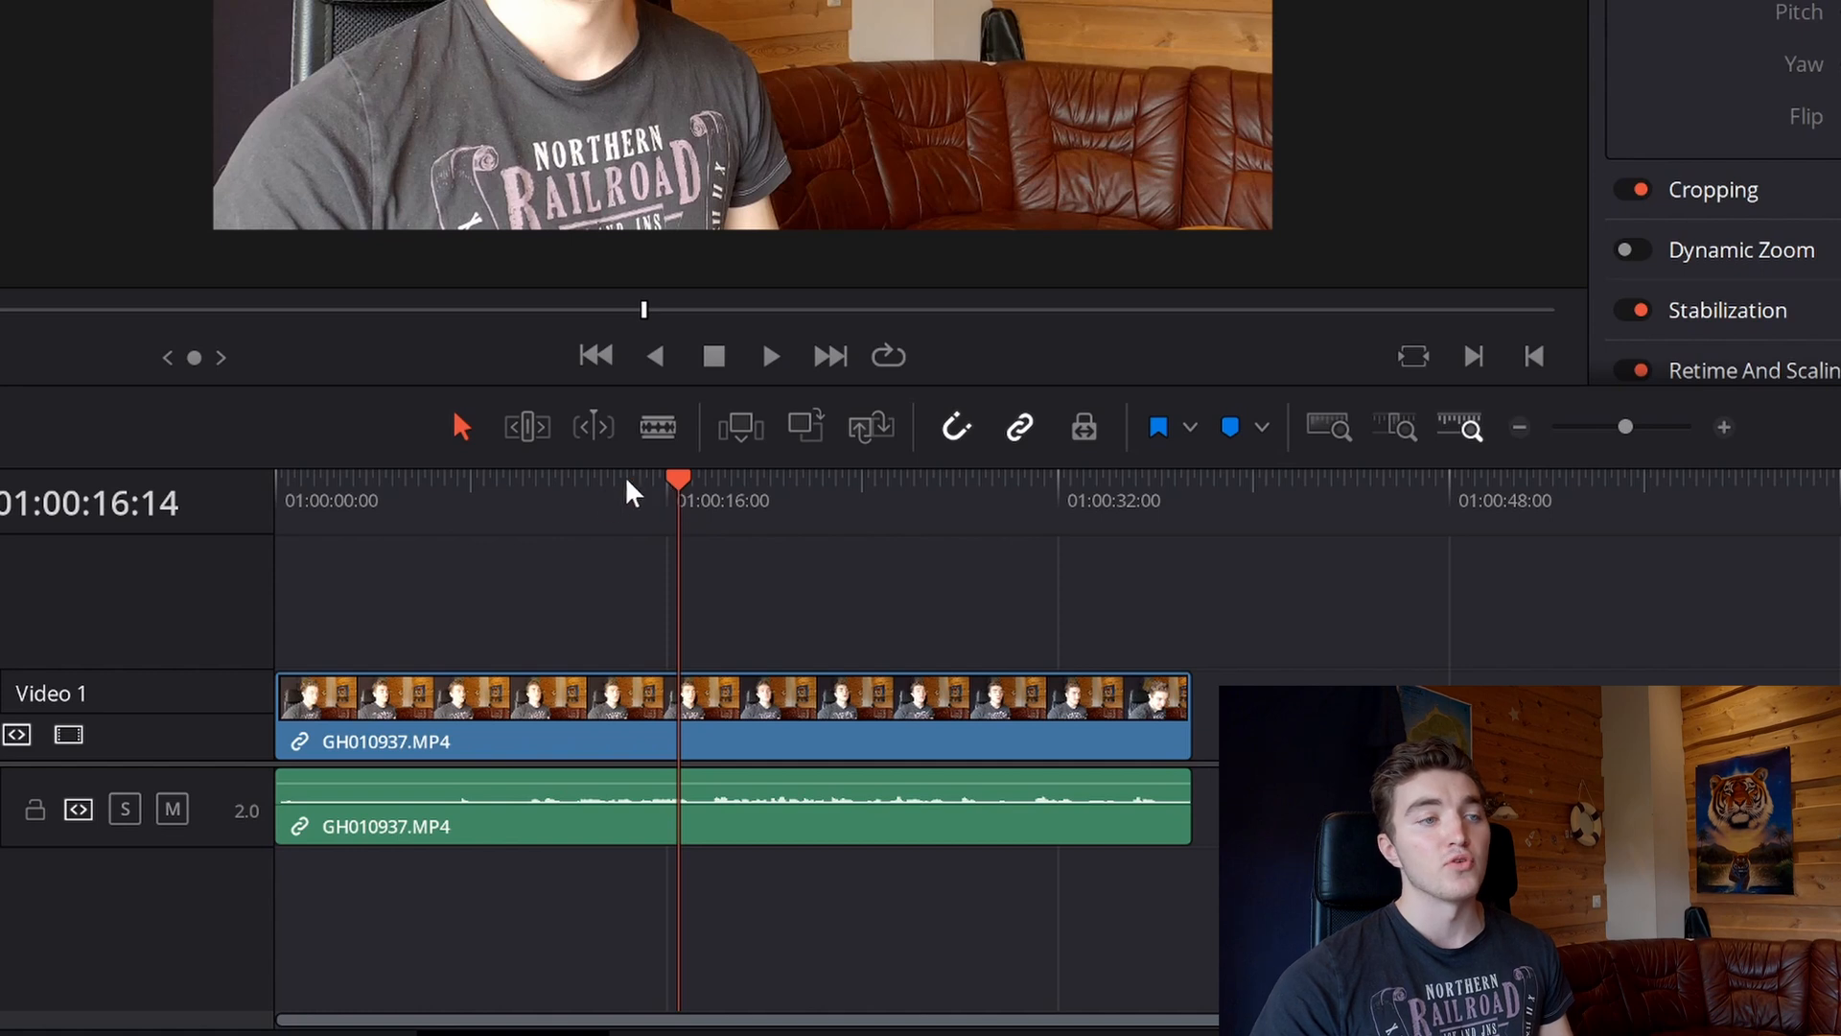
mouse_move(689, 505)
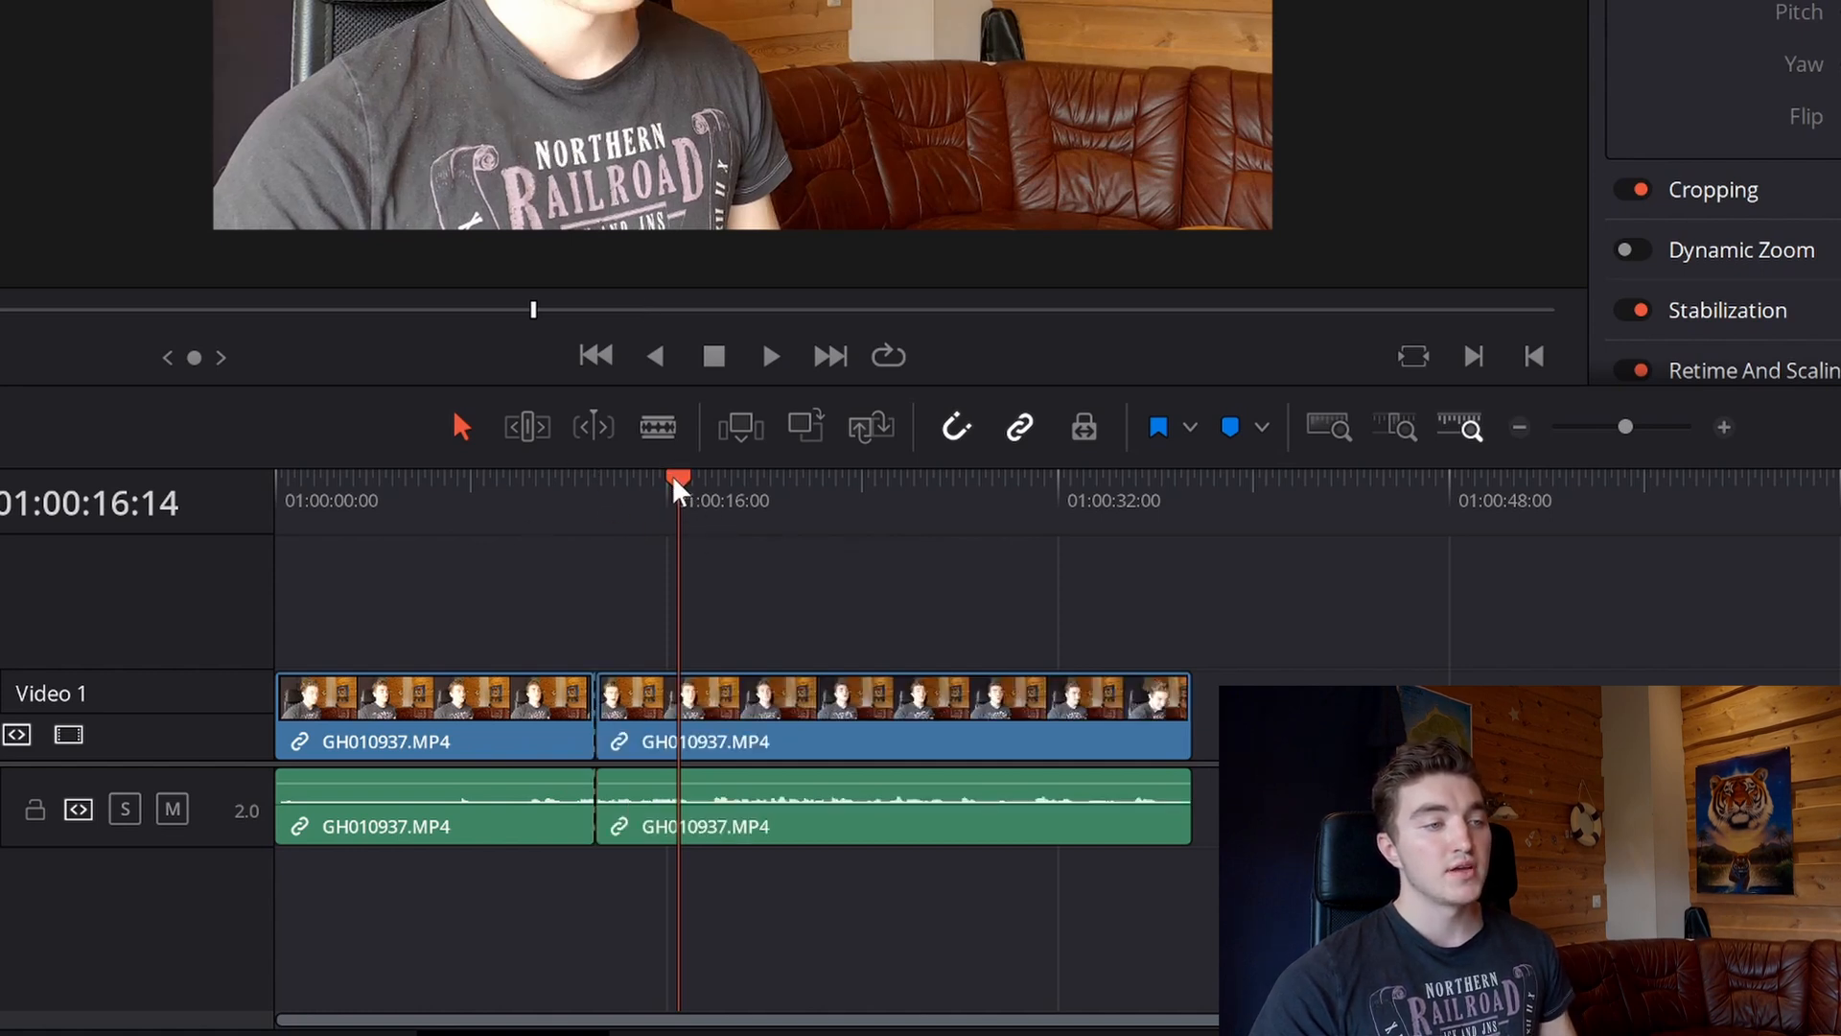
Select the cut between the two GH010937.MP4 pieces and bring up the Timeline commands
left_click(528, 425)
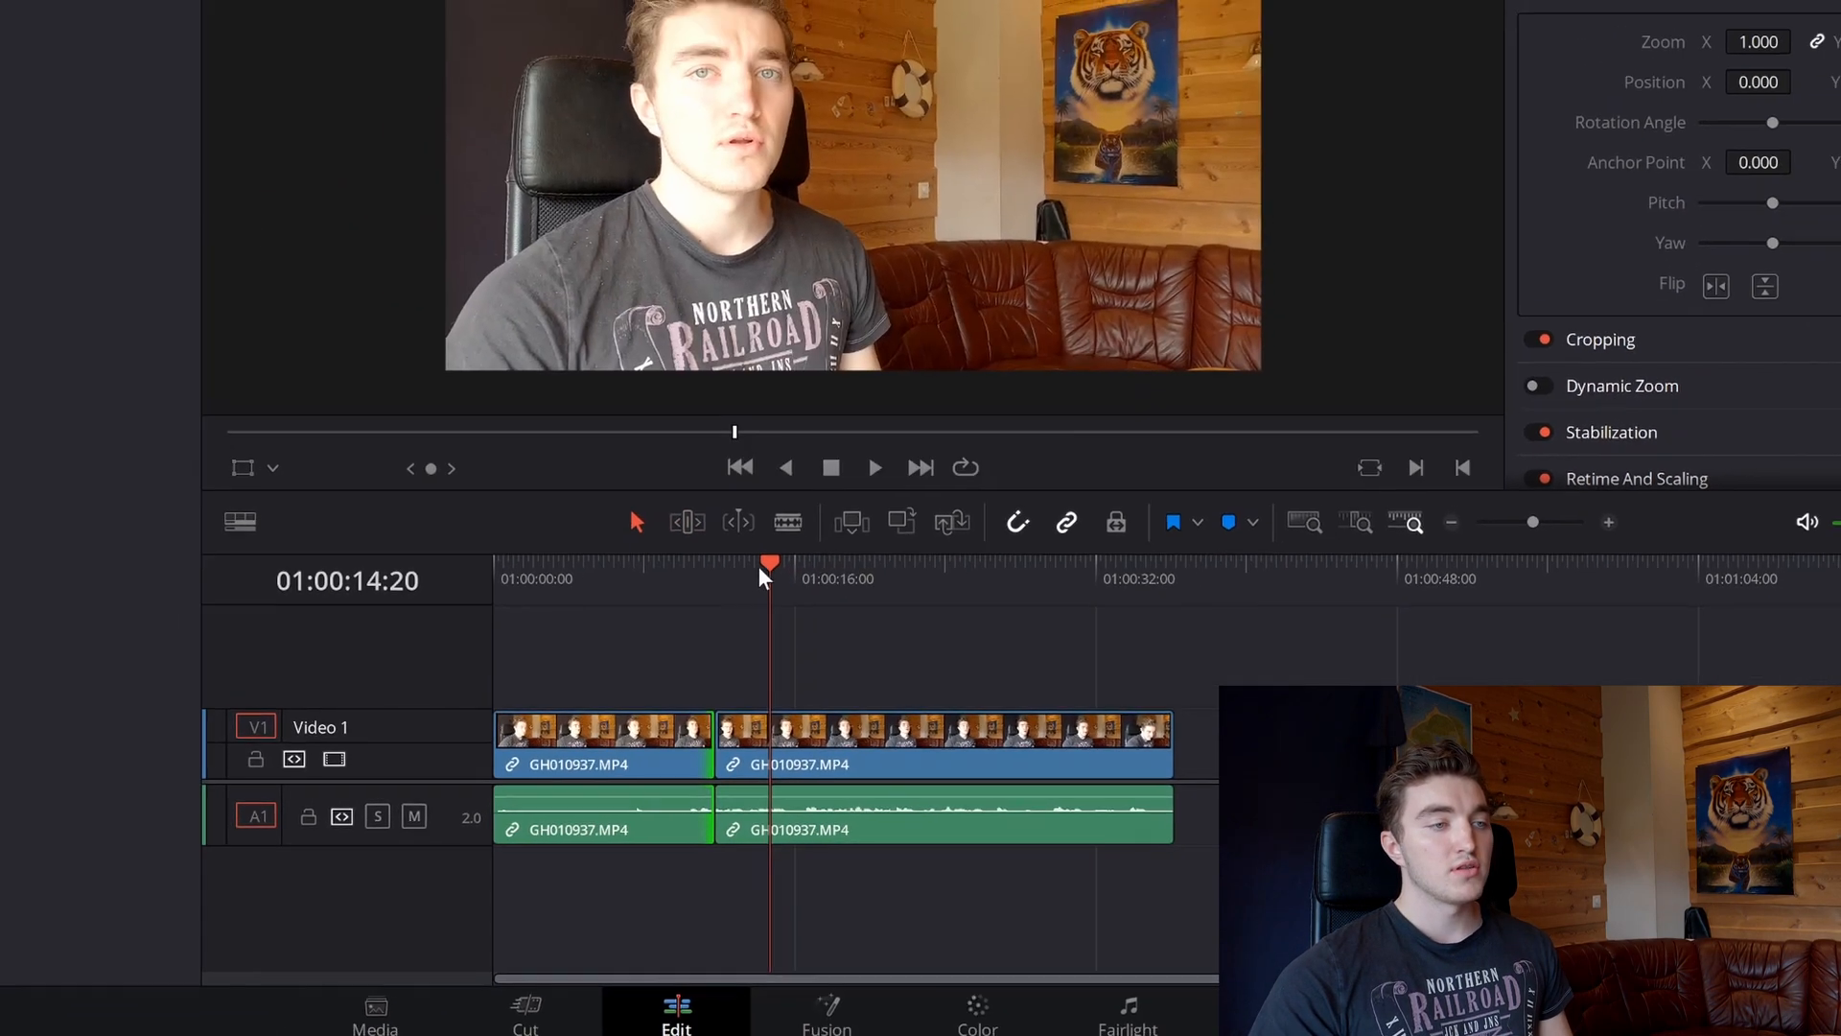
left_click(239, 28)
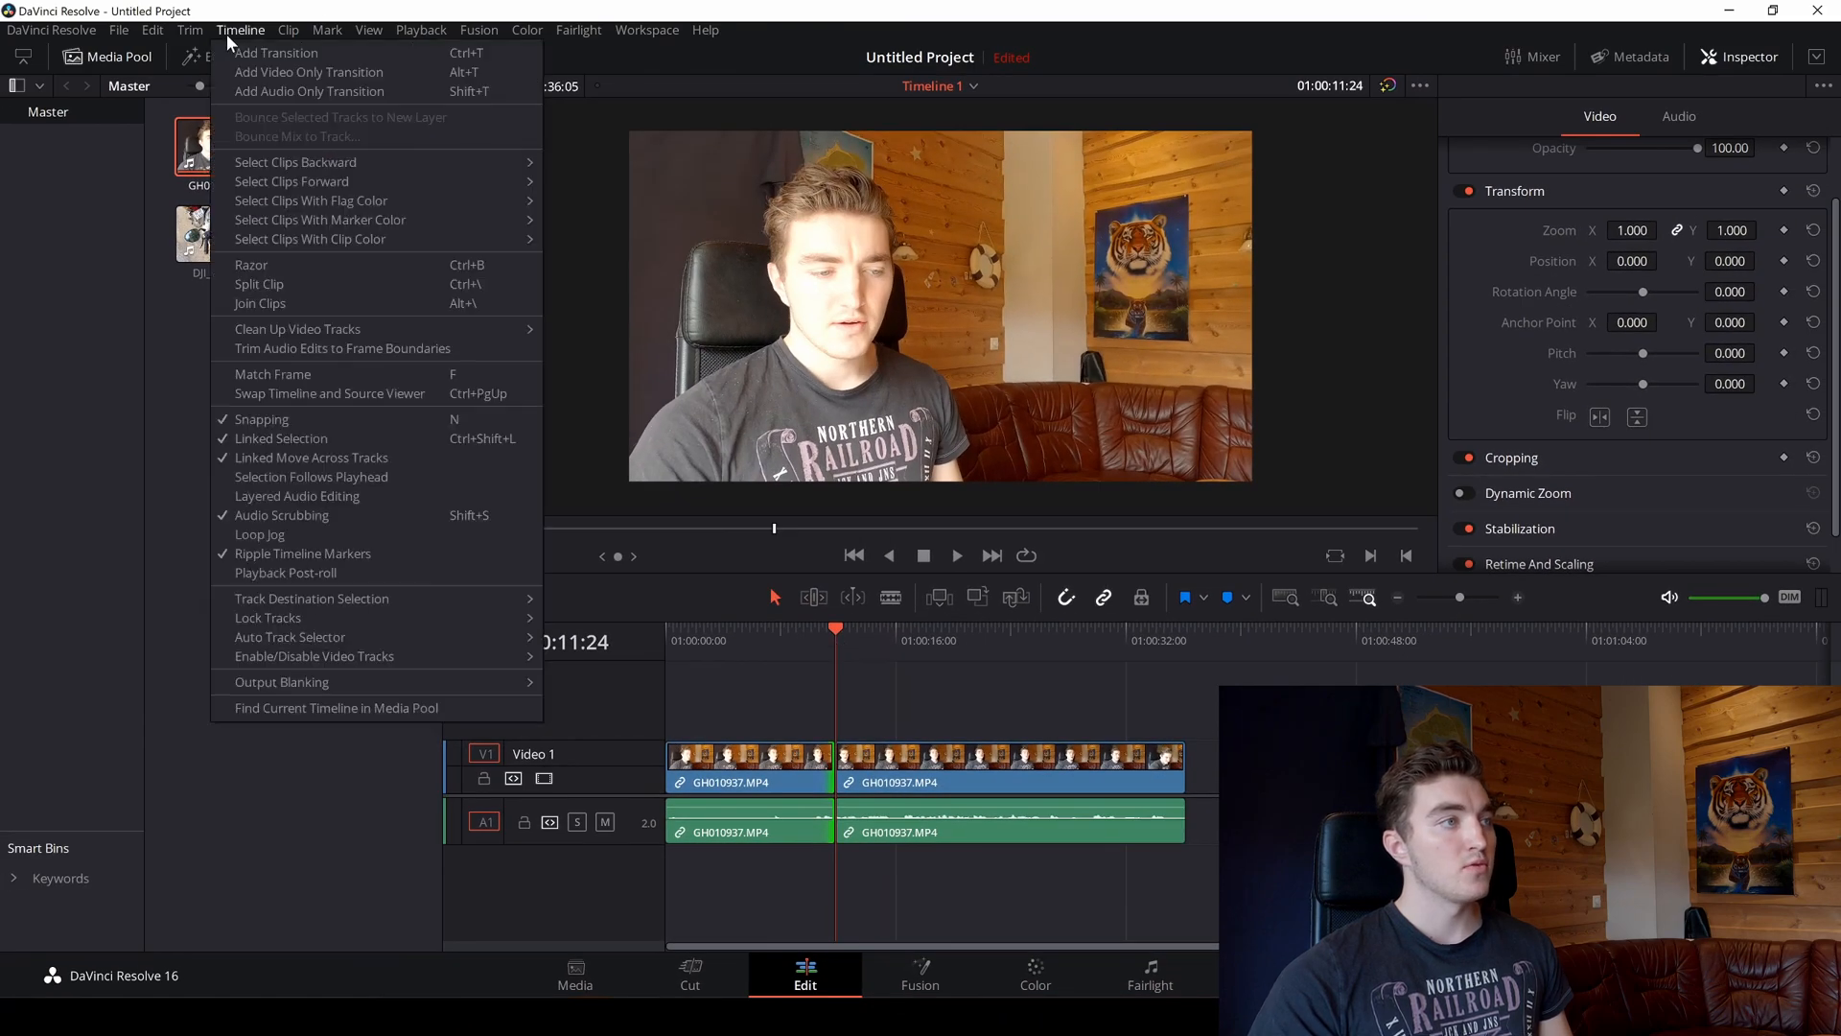
Attempt Join Clips and dismiss the non-adjacent-clips error, leaving DJI_0799.MP4 after the pieces
left_click(259, 303)
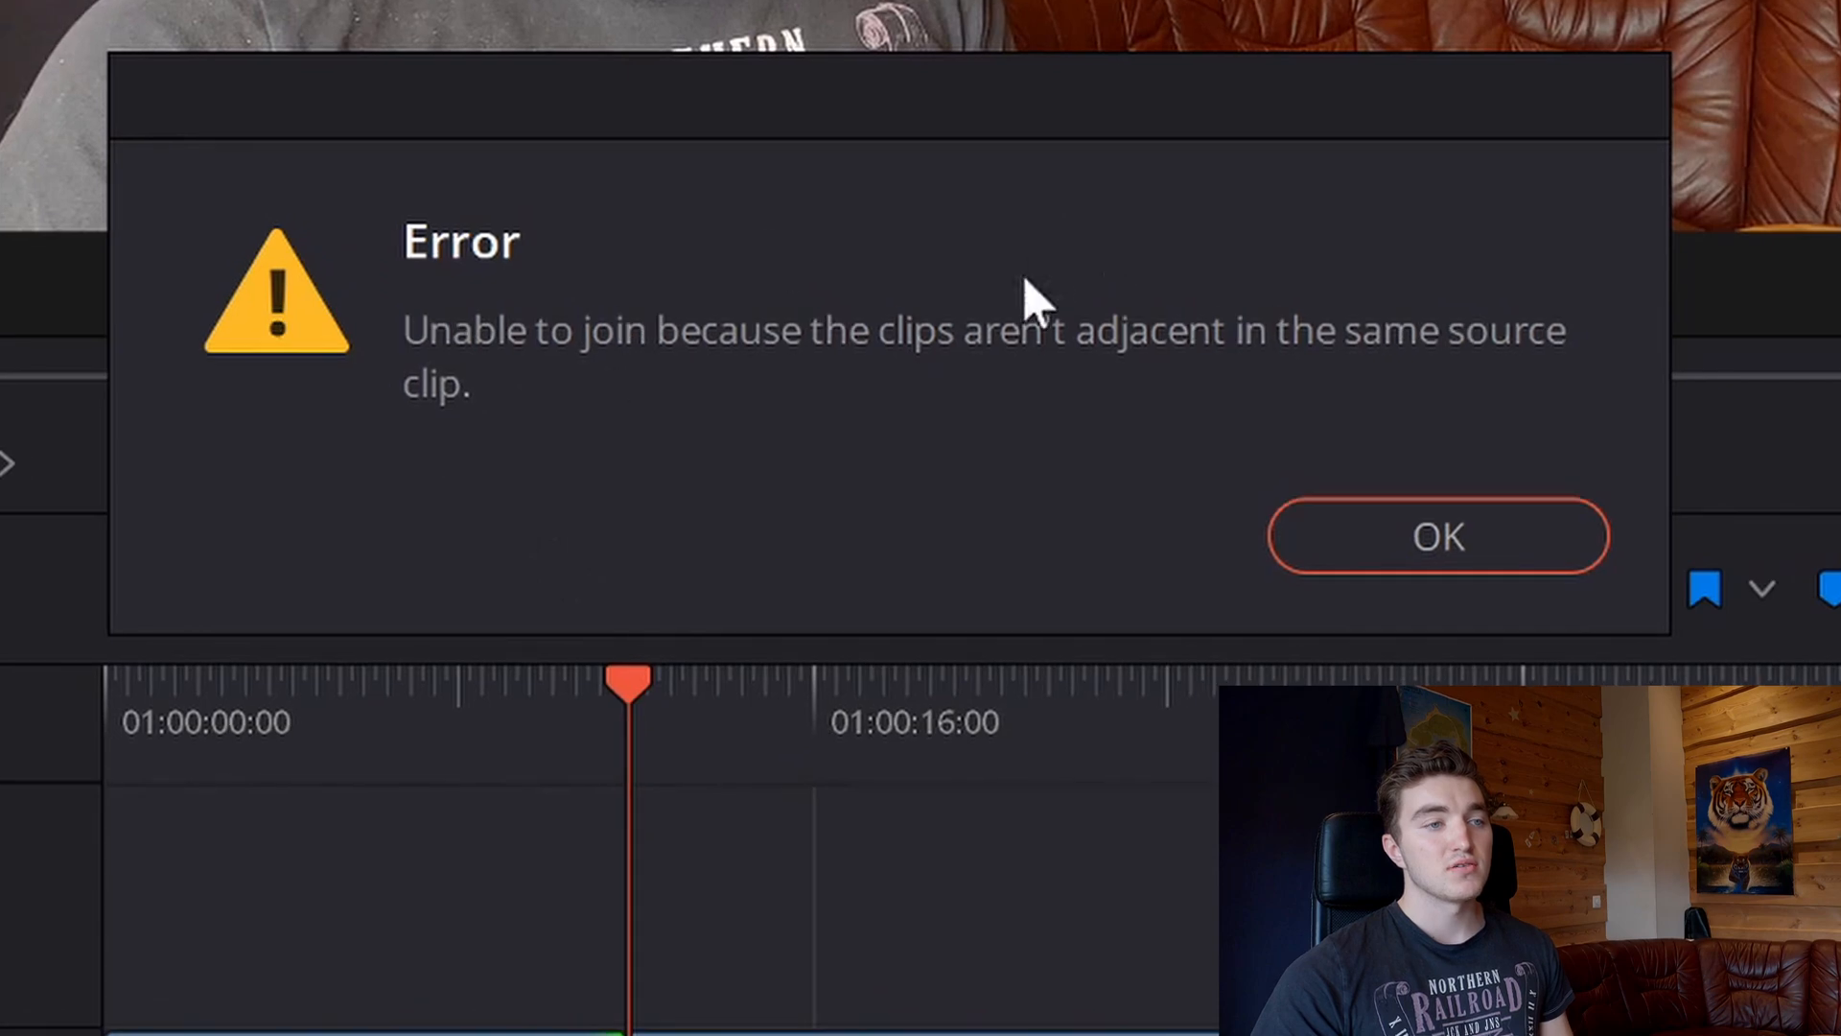
left_click(1436, 535)
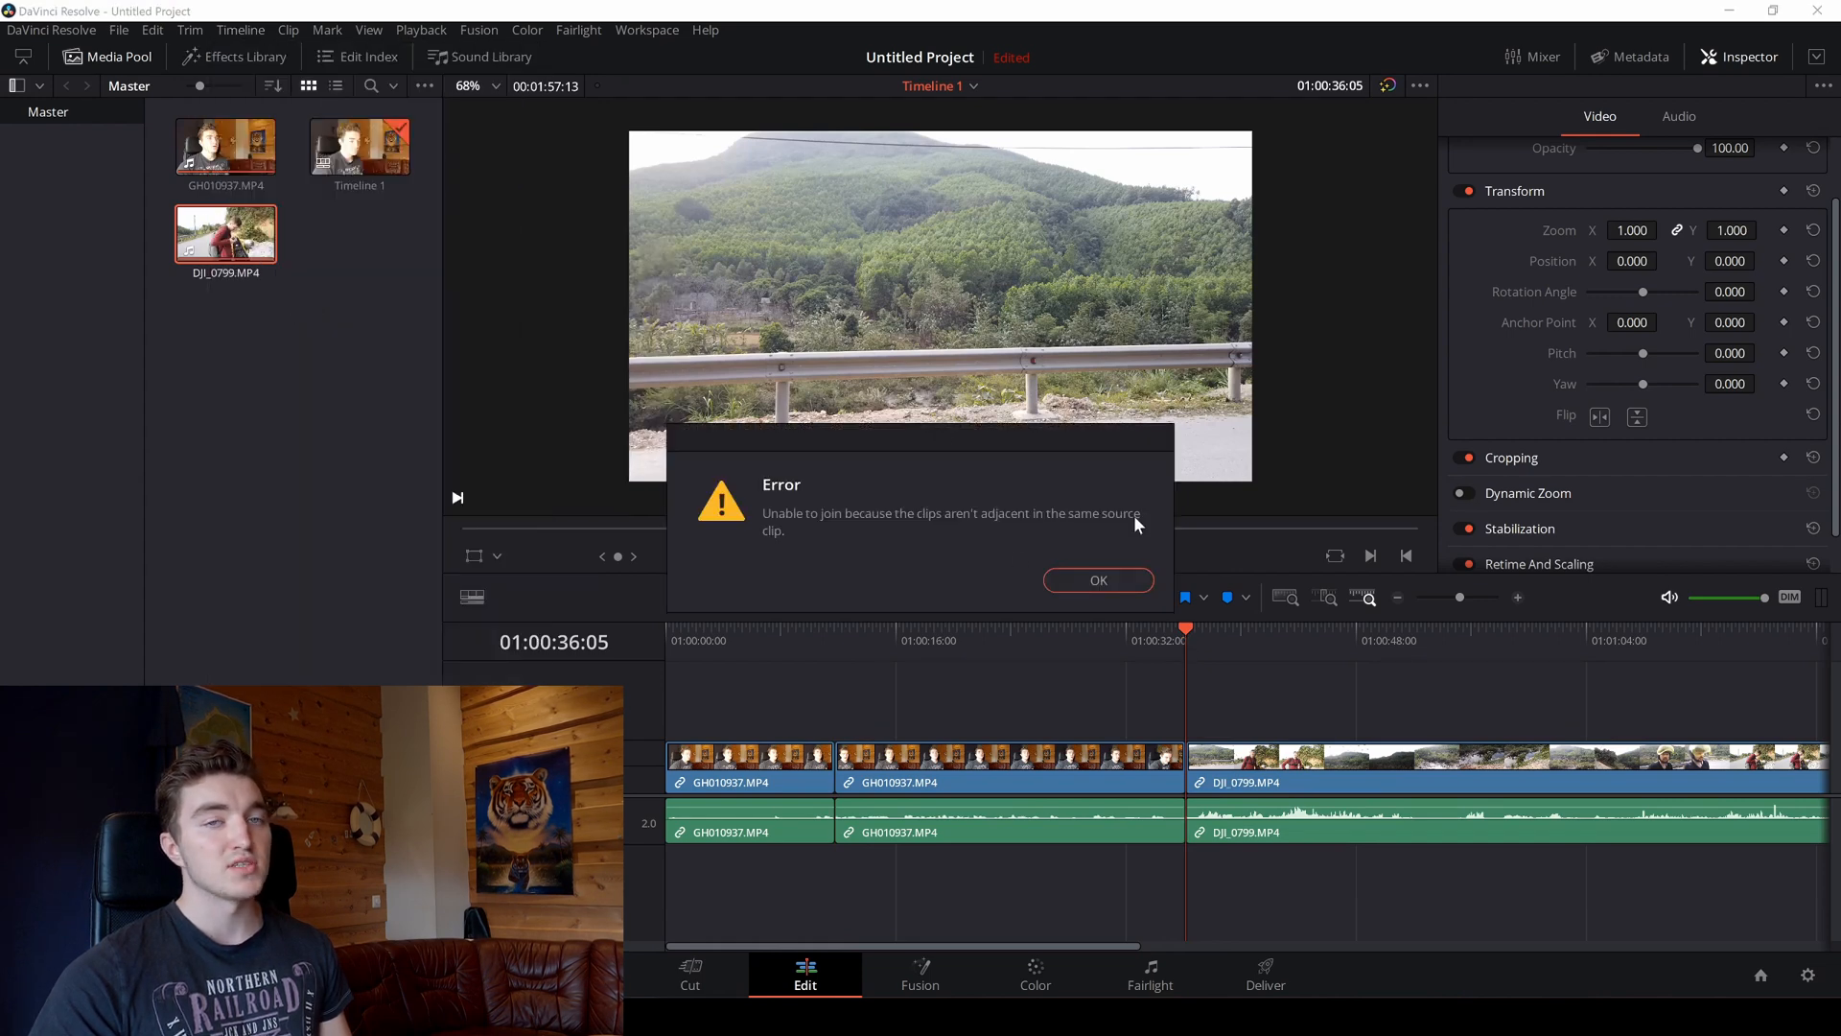
left_click(1097, 579)
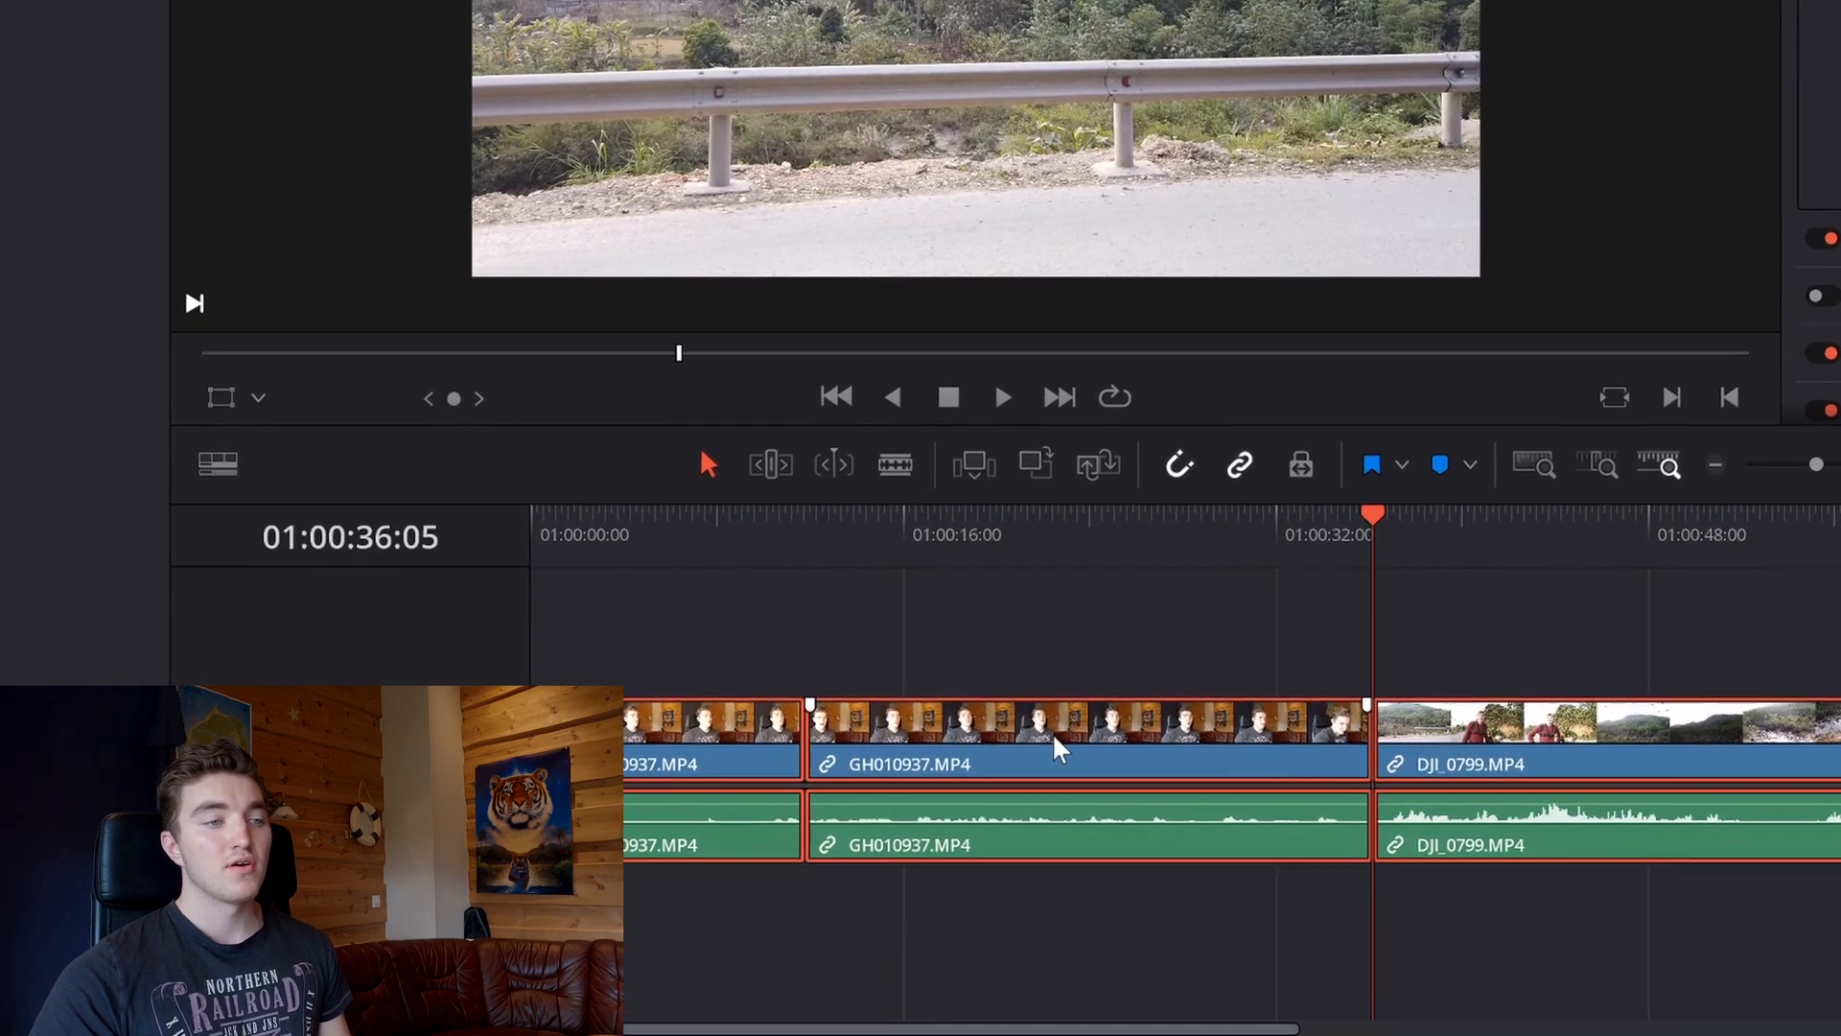
Bring up the context actions for the three selected timeline clips
right_click(1057, 746)
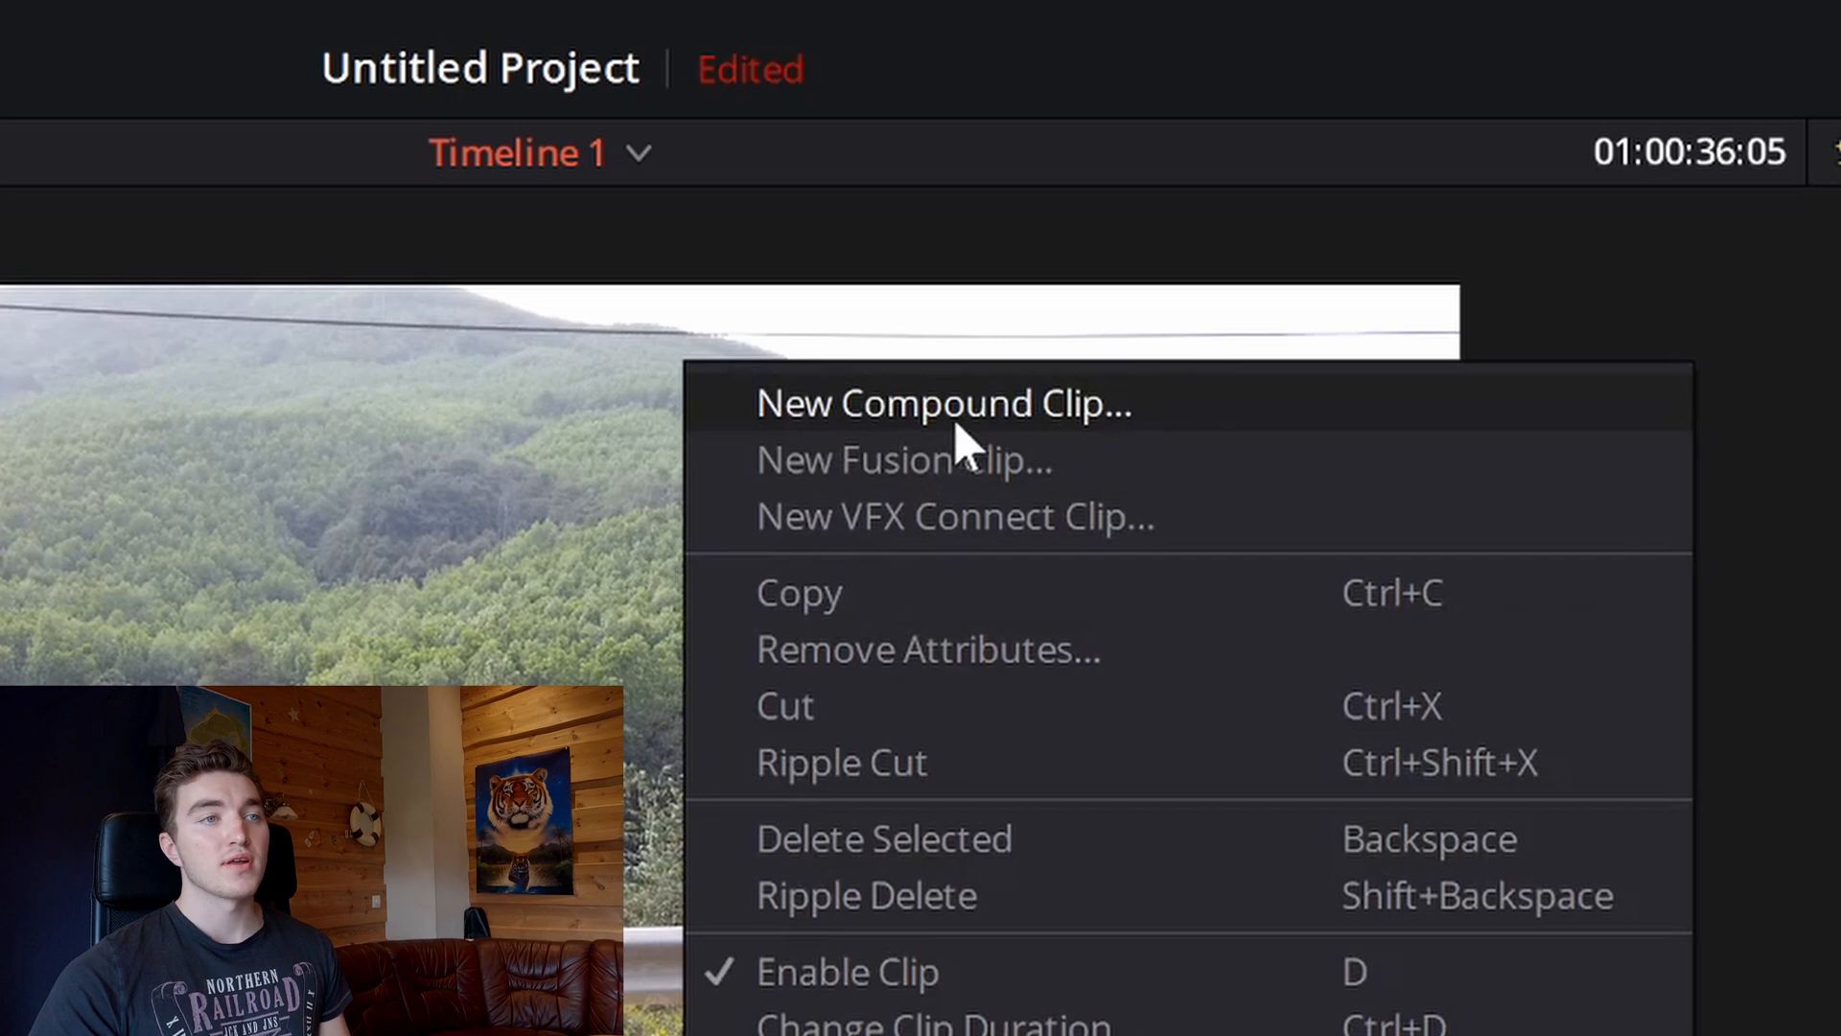
Create a compound clip named VideoWithJens from the three clips
left_click(940, 403)
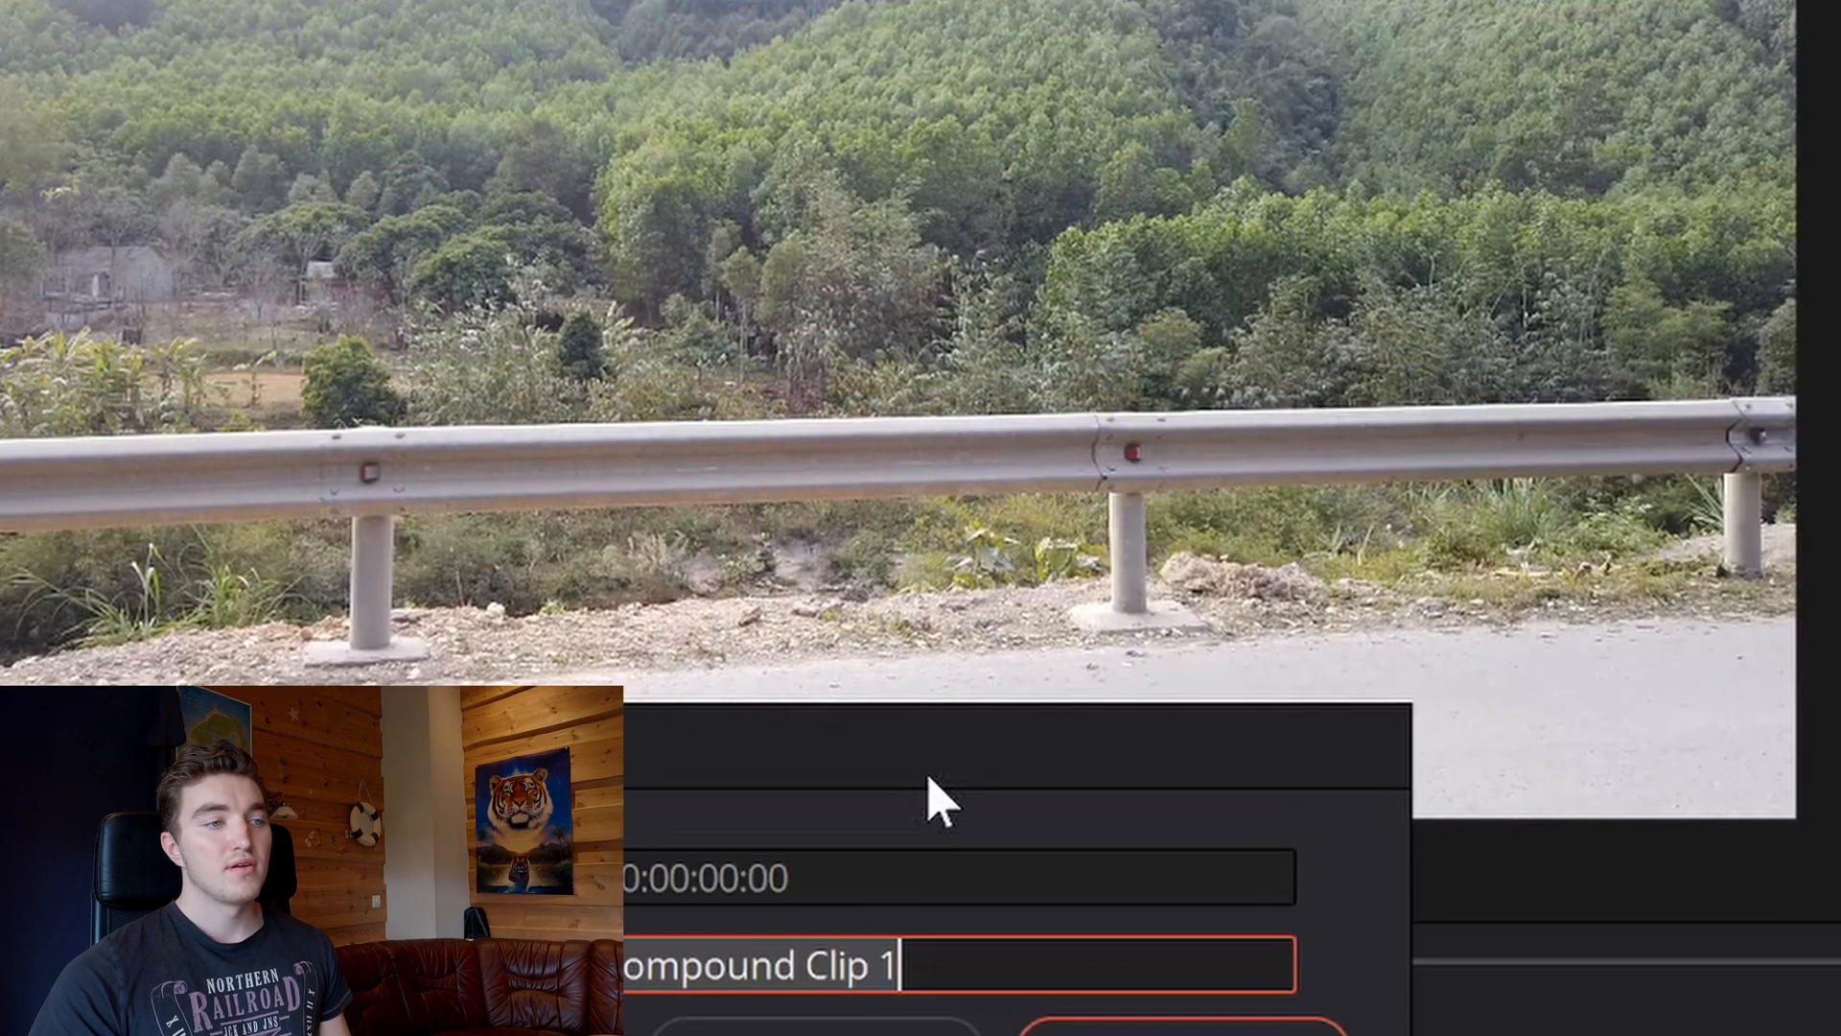
type("VideoW")
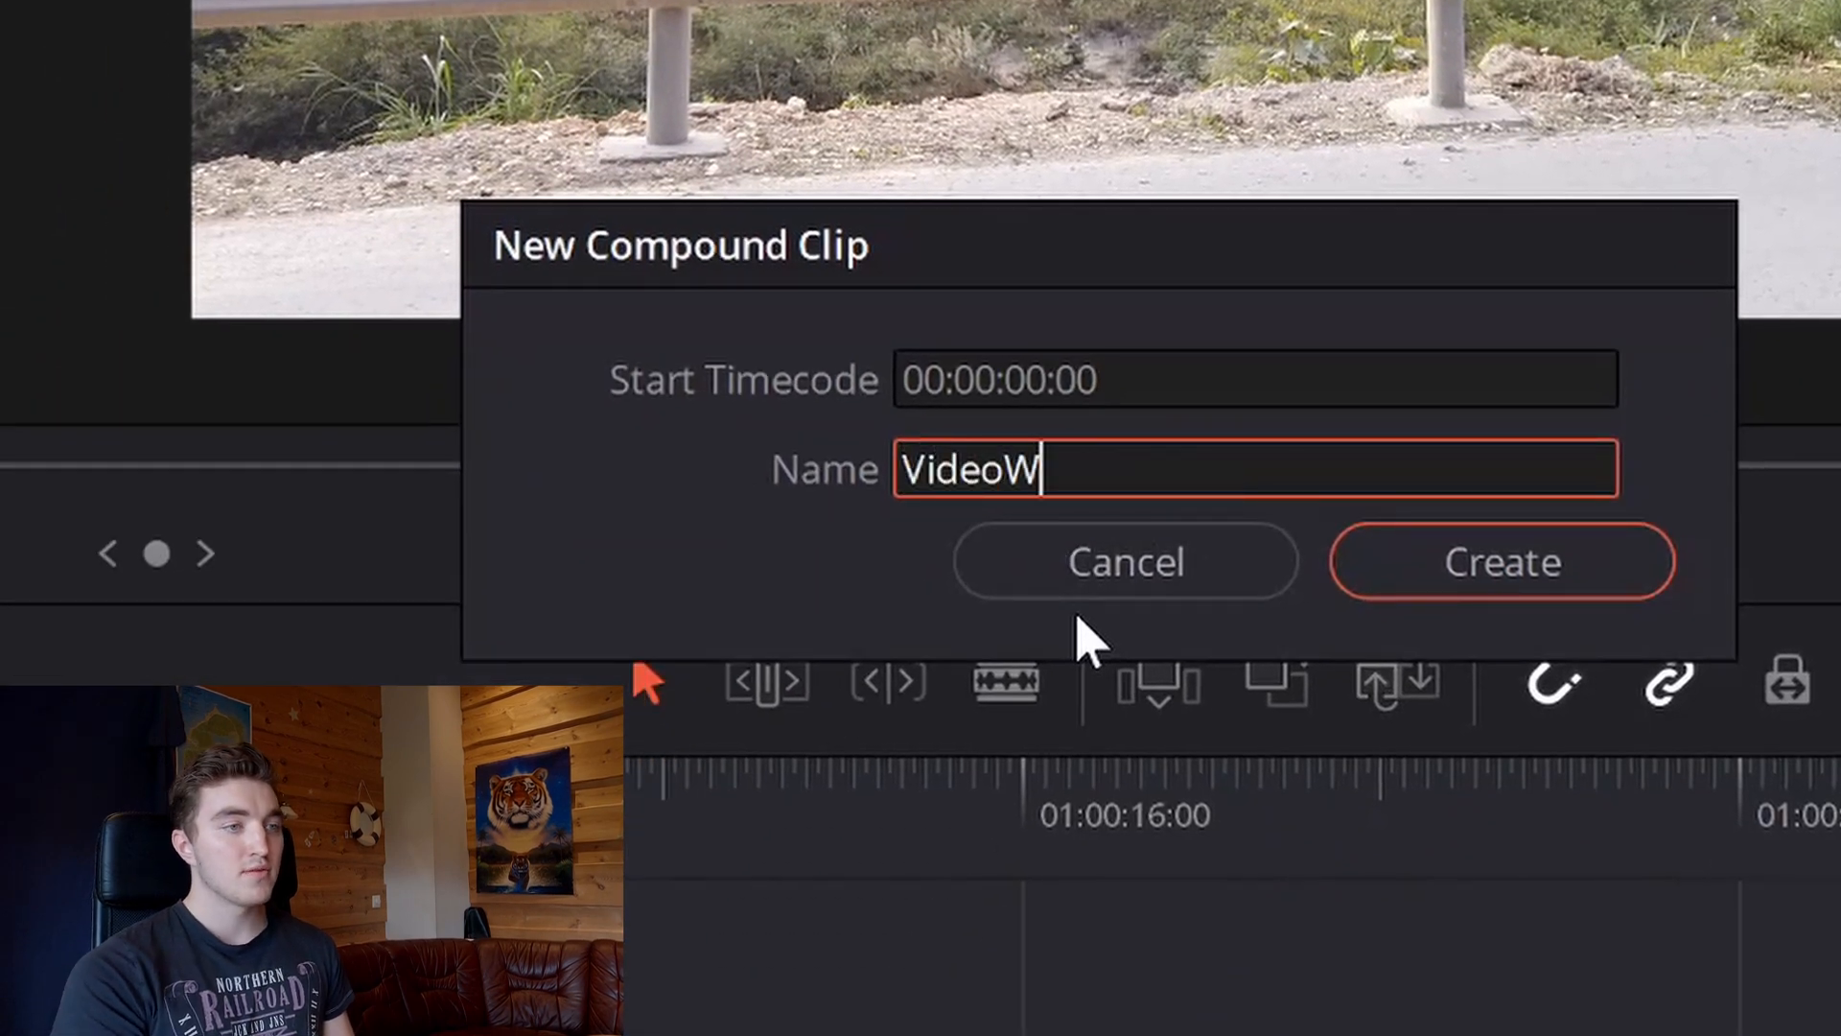
type("ithJens")
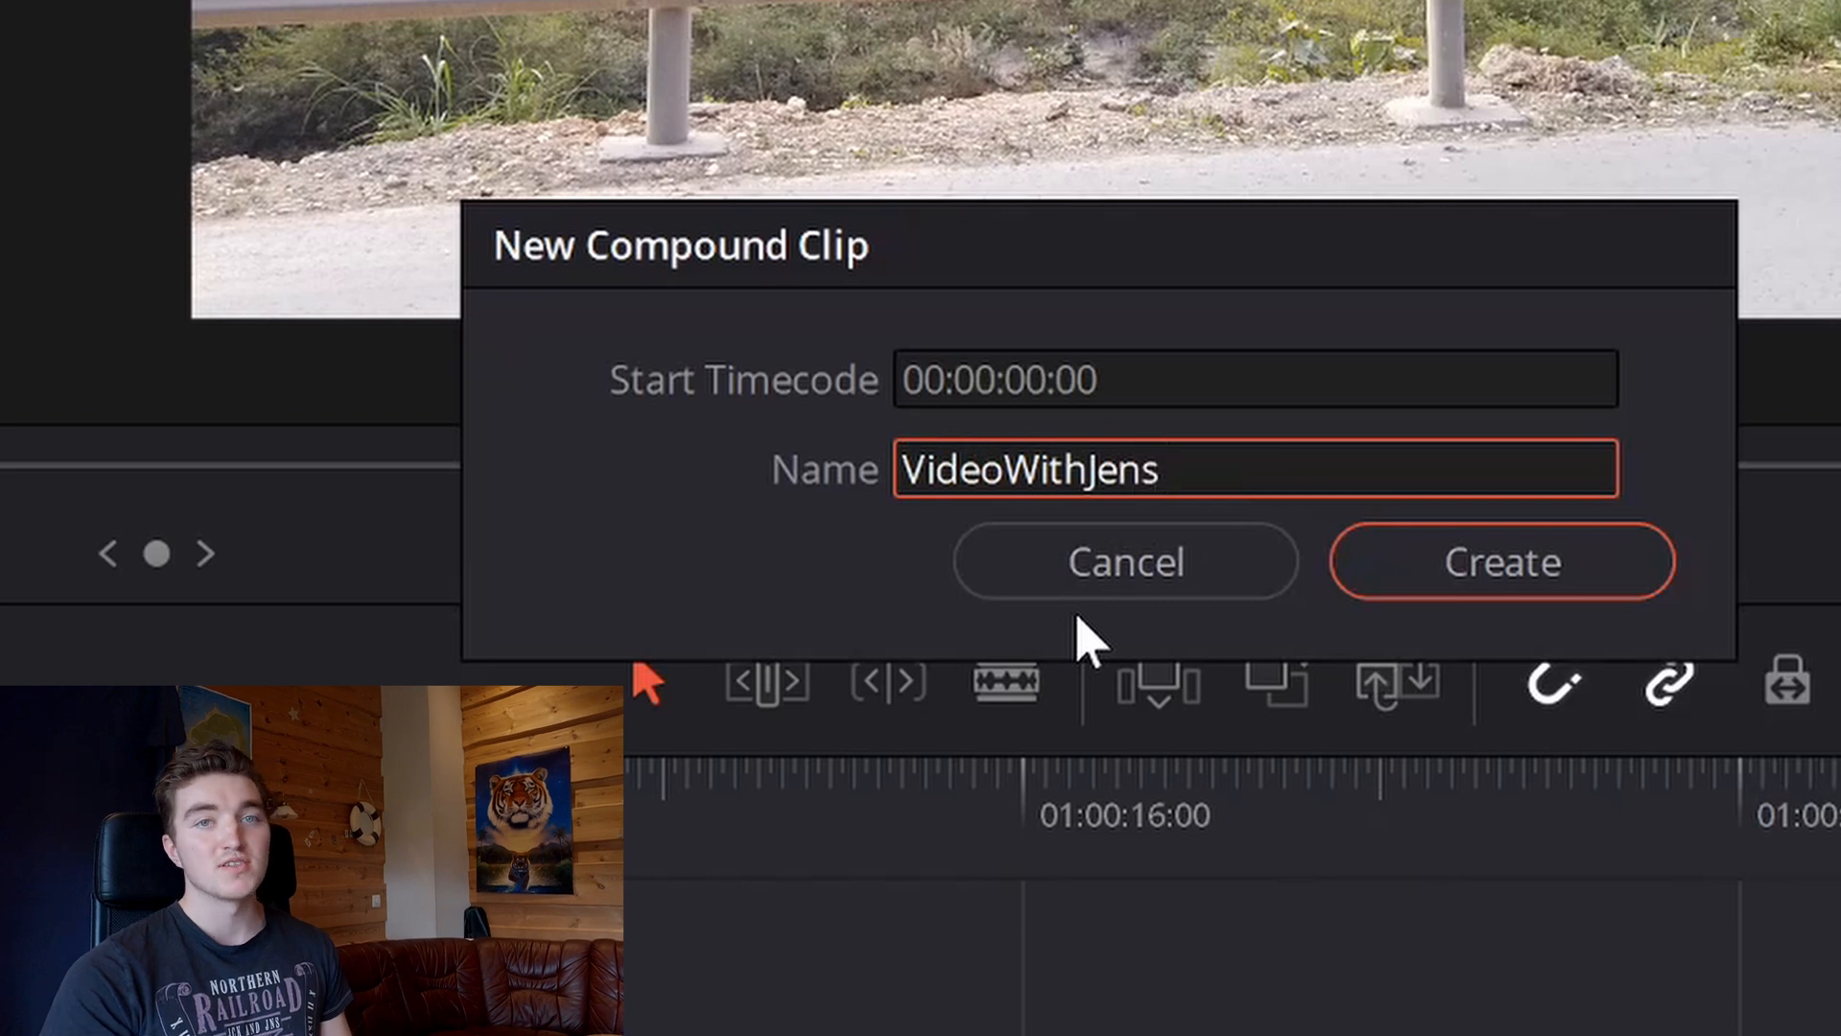
left_click(1500, 562)
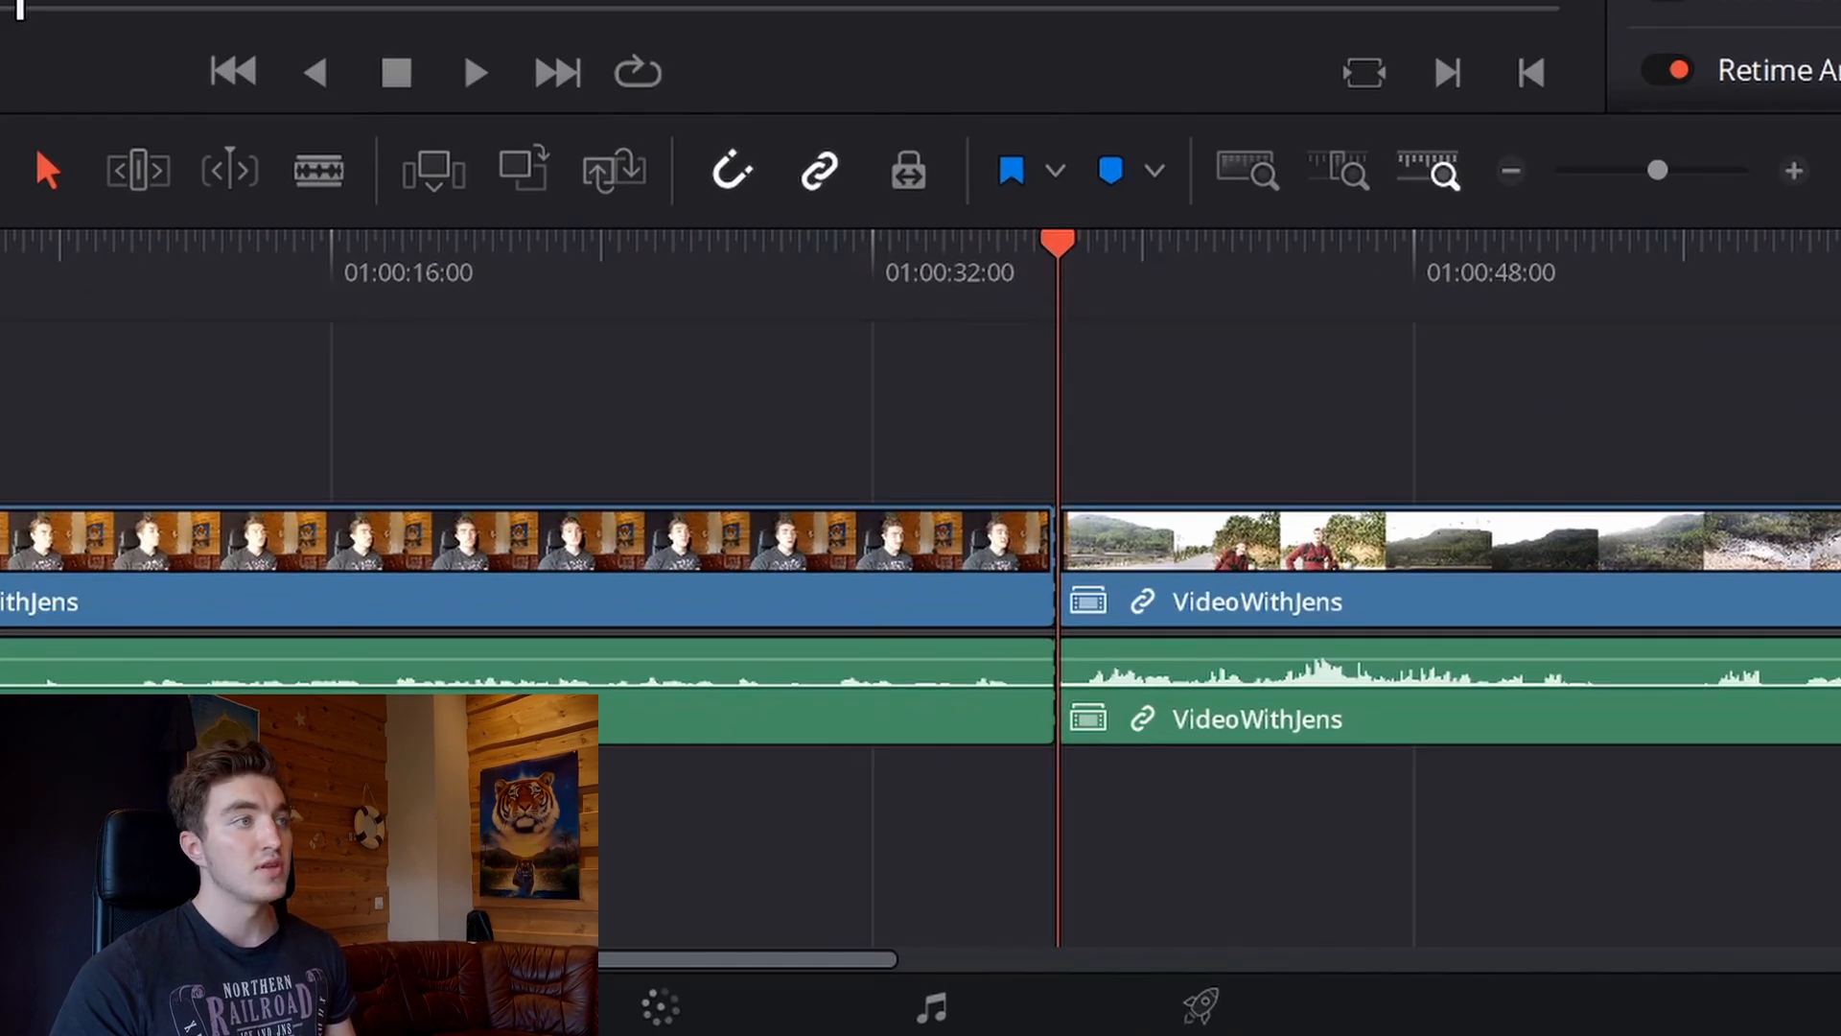
Bring up the Timeline commands offering Join Clips for the VideoWithJens pieces
left_click(831, 17)
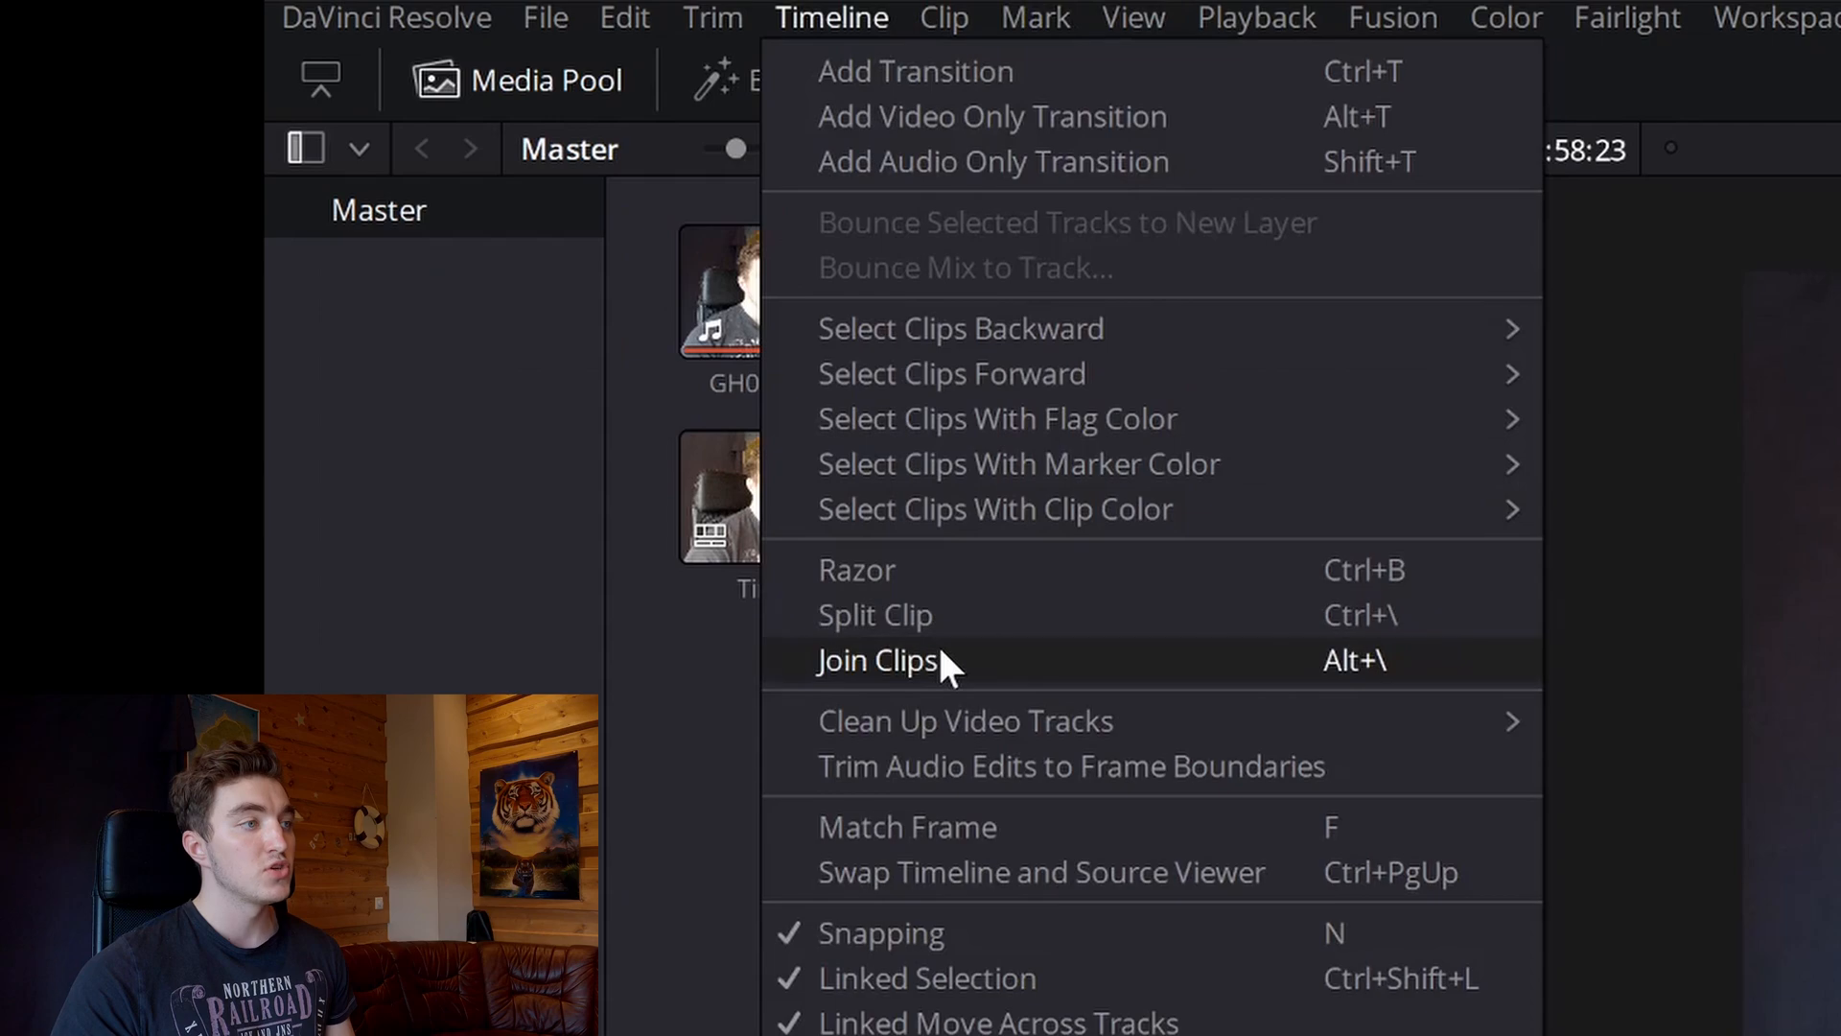